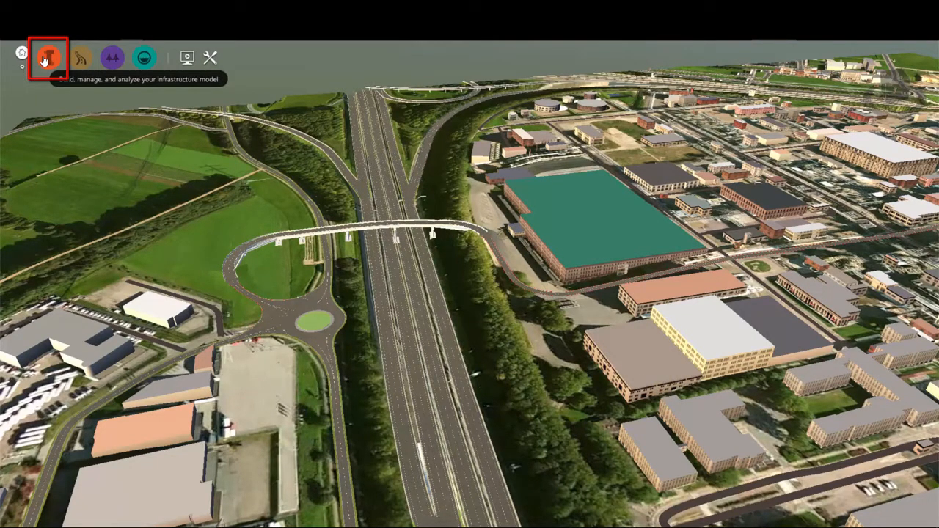
- Expand the build/manage/analyze tools and show the model management tool list
{"action": "left_click", "coordinate": [49, 59]}
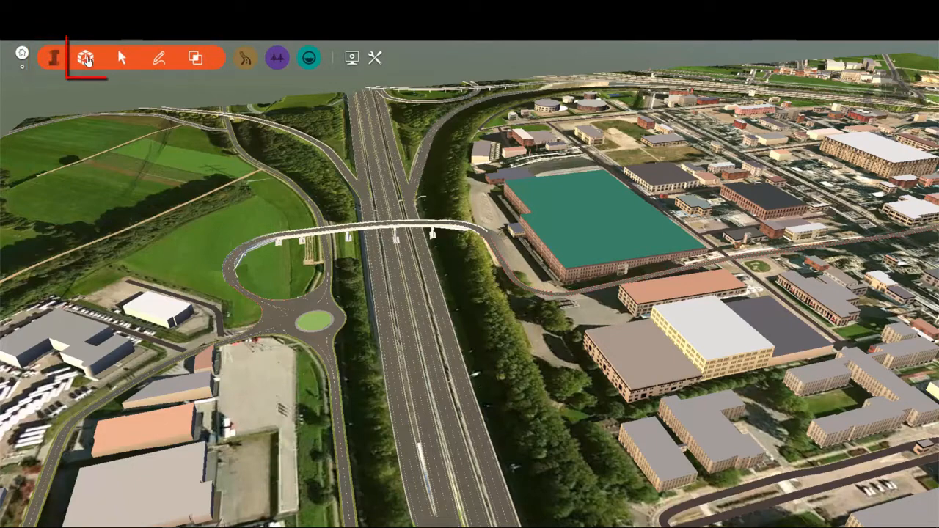
{"action": "left_click", "coordinate": [85, 59]}
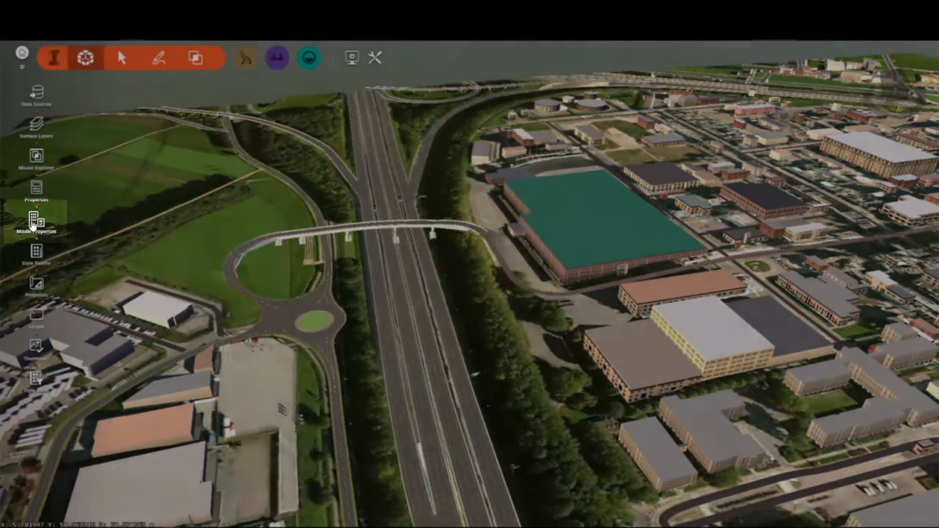
- Set the model's UCS to Netherlands-RDNew in Model Properties and confirm
{"action": "left_click", "coordinate": [35, 220]}
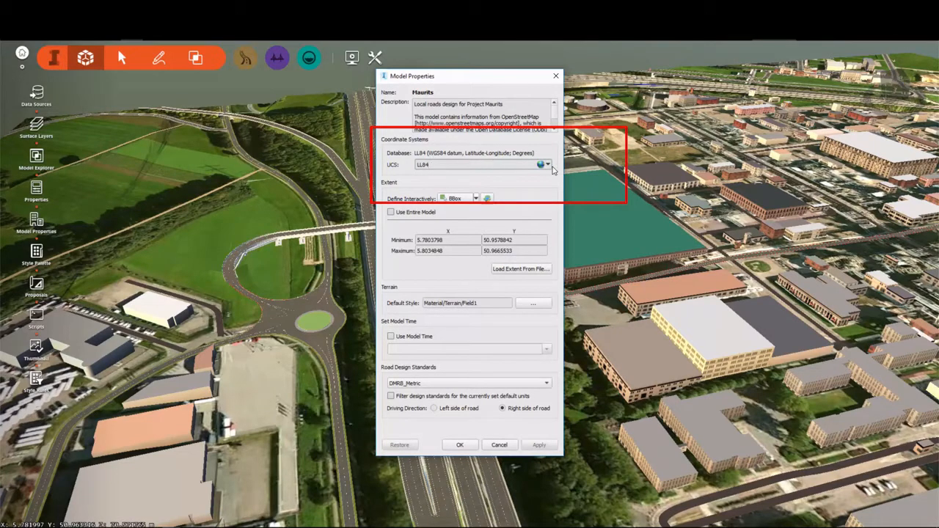
{"action": "left_click", "coordinate": [545, 165]}
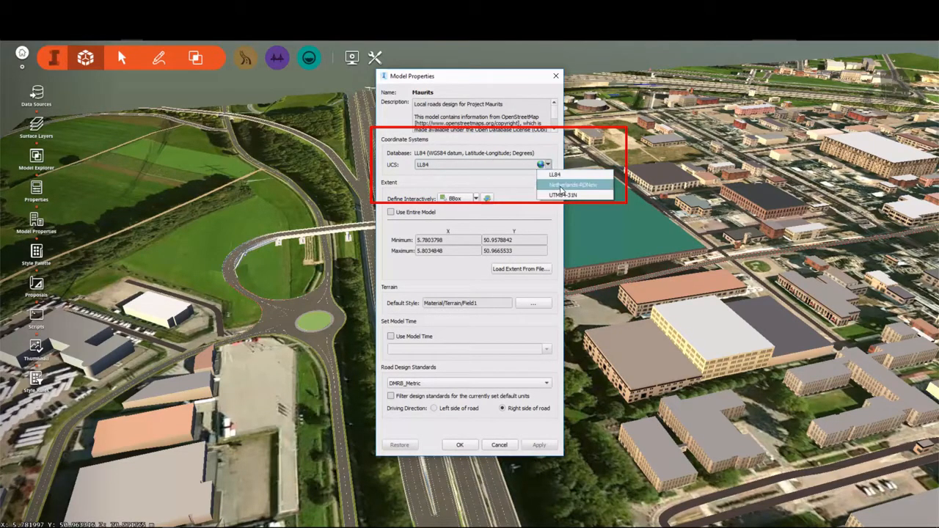
{"action": "left_click", "coordinate": [572, 185]}
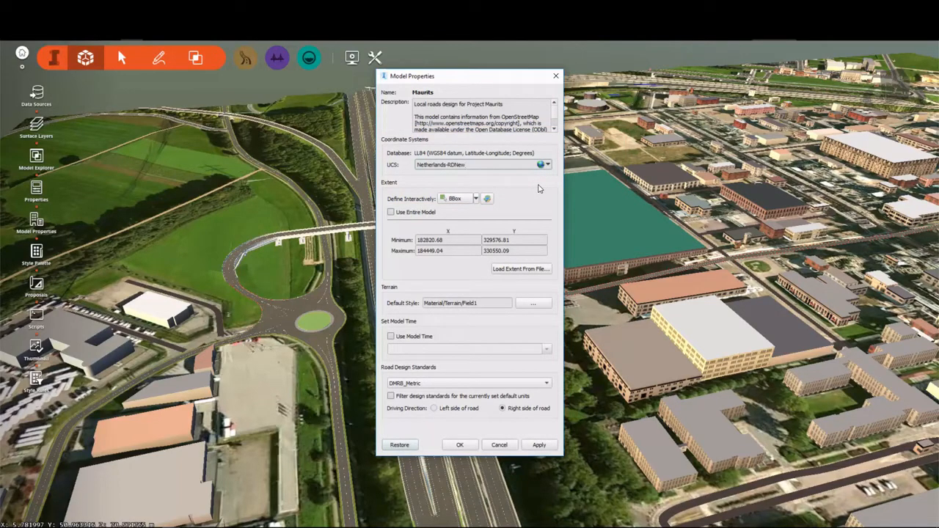
{"action": "mouse_move", "coordinate": [460, 445]}
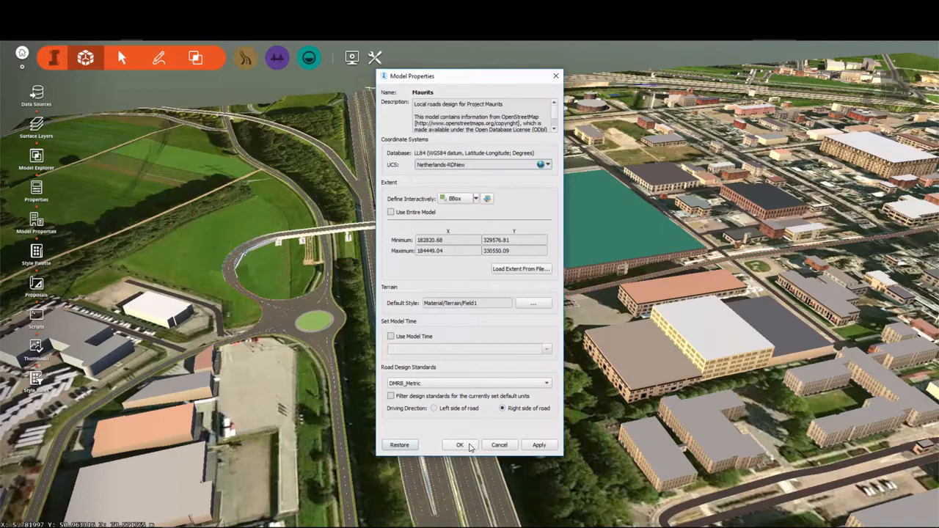
{"action": "left_click", "coordinate": [461, 444]}
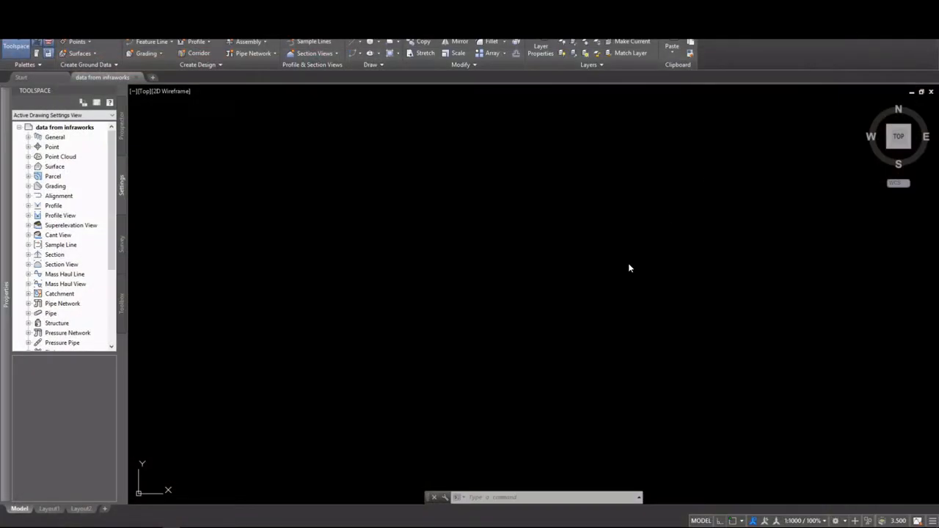
{"action": "mouse_move", "coordinate": [602, 240]}
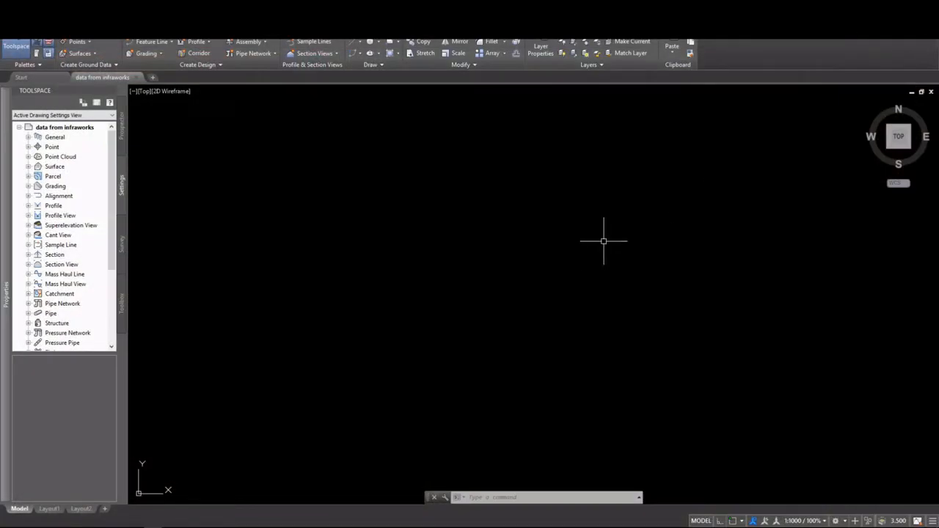
{"action": "mouse_move", "coordinate": [531, 227]}
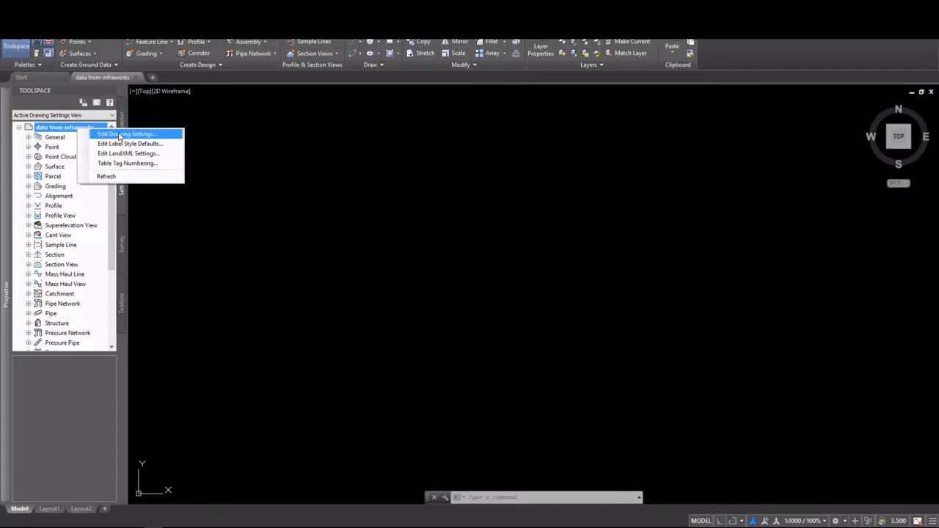
- In Drawing Settings choose category Netherlands, coordinate system Netherlands-RDNew, and confirm
{"action": "left_click", "coordinate": [129, 133]}
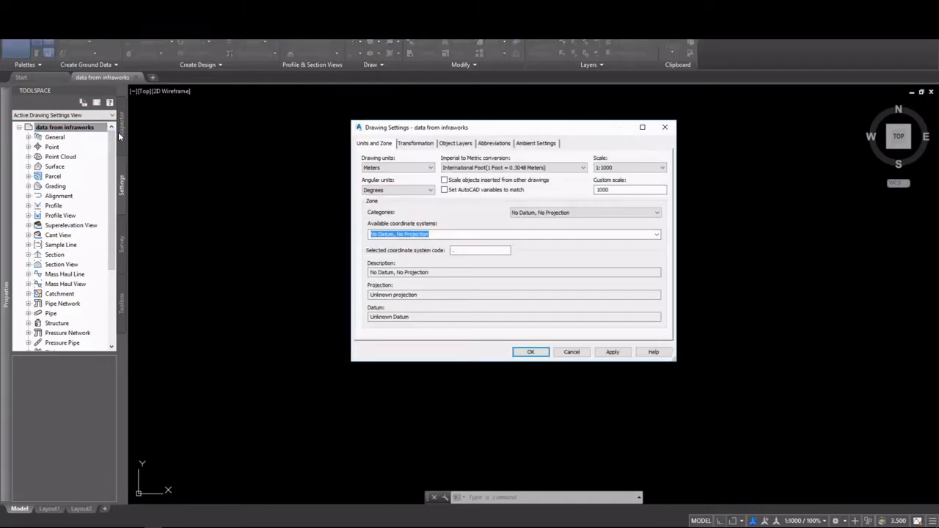
{"action": "mouse_move", "coordinate": [326, 135]}
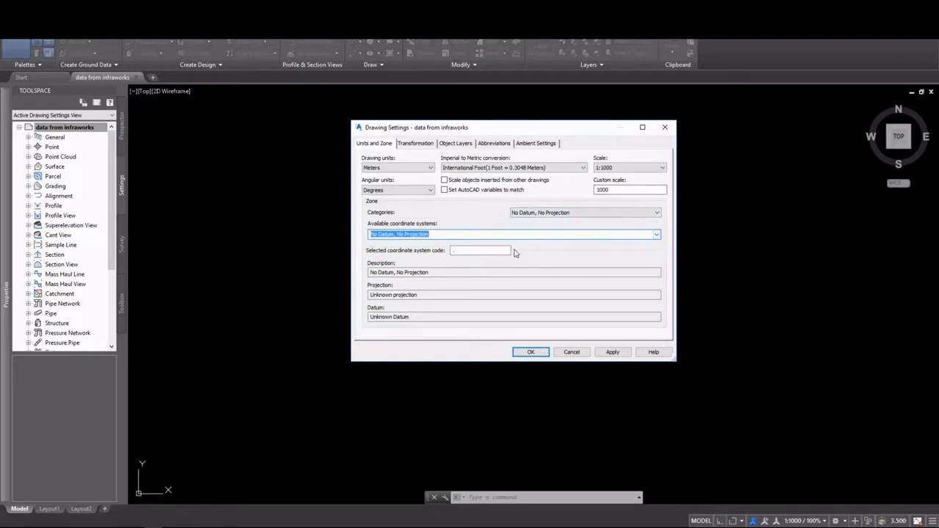
{"action": "left_click", "coordinate": [654, 213]}
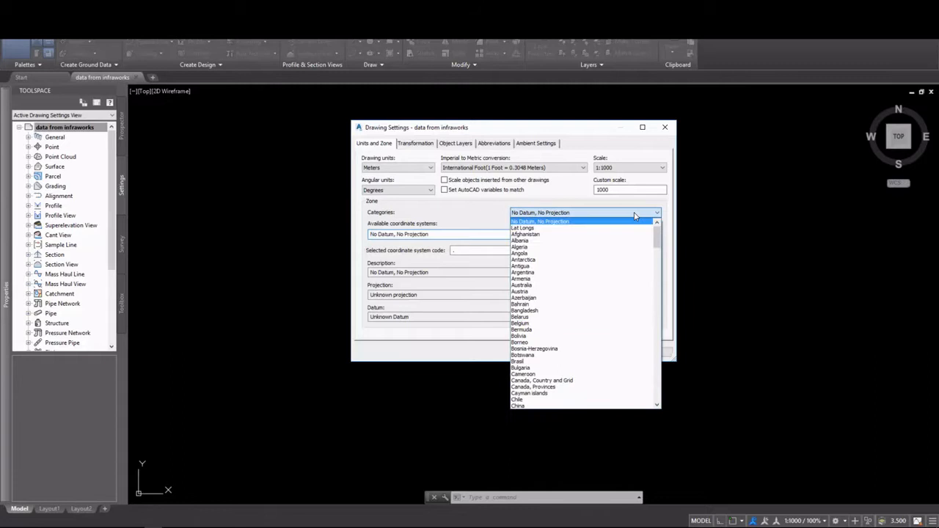
{"action": "scroll", "scroll_direction": "down", "scroll_amount": 3}
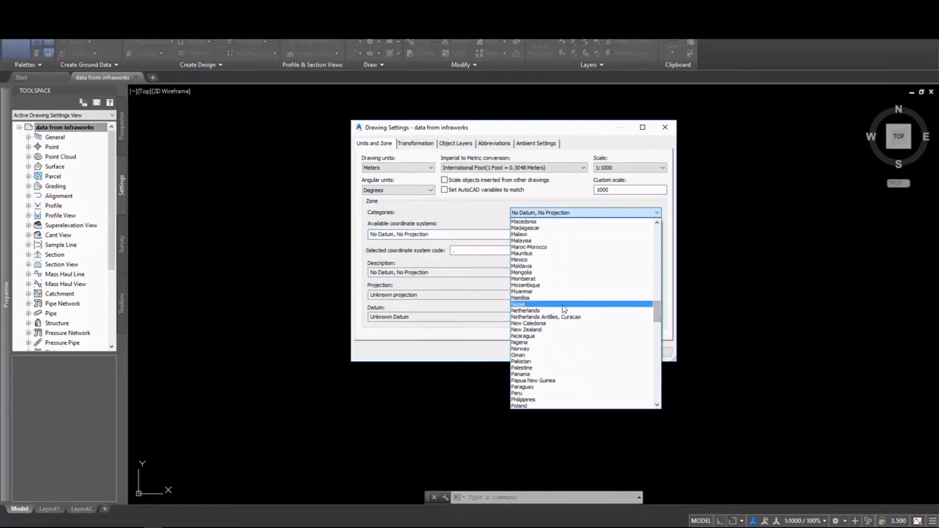
{"action": "left_click", "coordinate": [525, 303]}
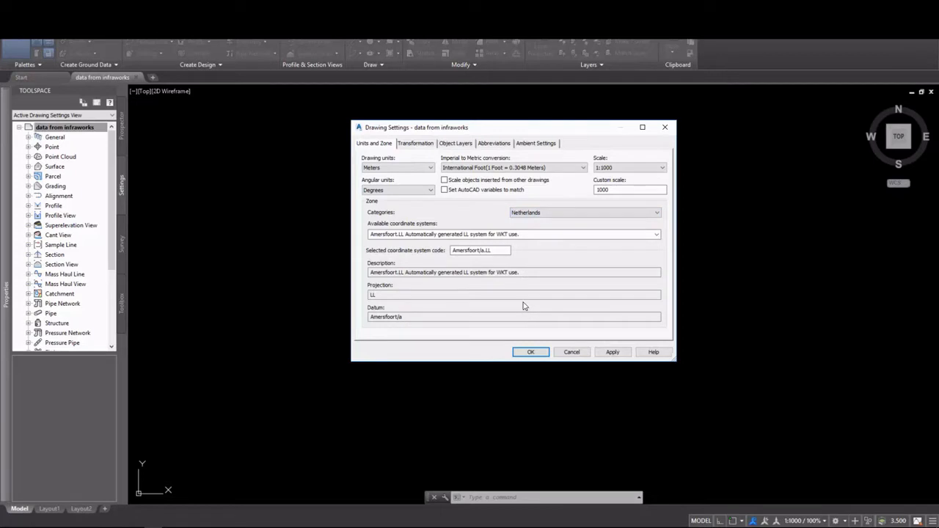
{"action": "left_click", "coordinate": [654, 235]}
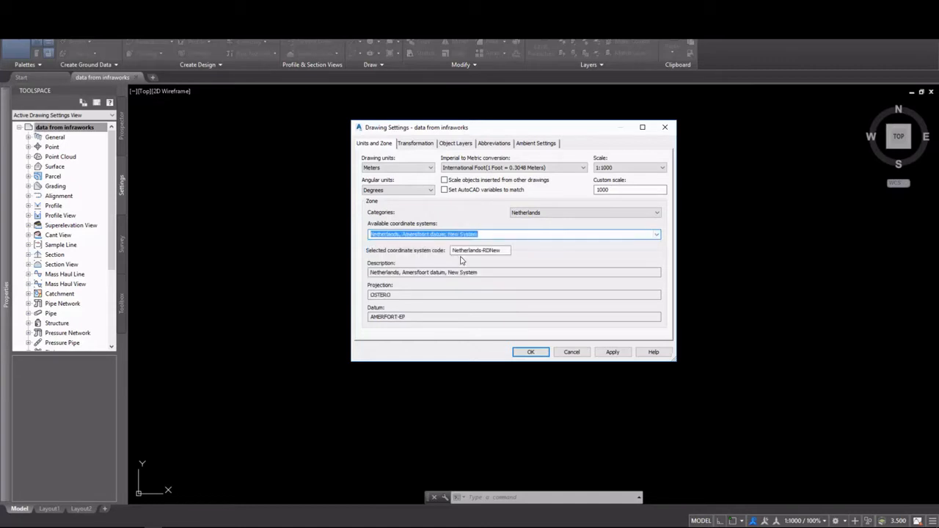
{"action": "left_click", "coordinate": [481, 249]}
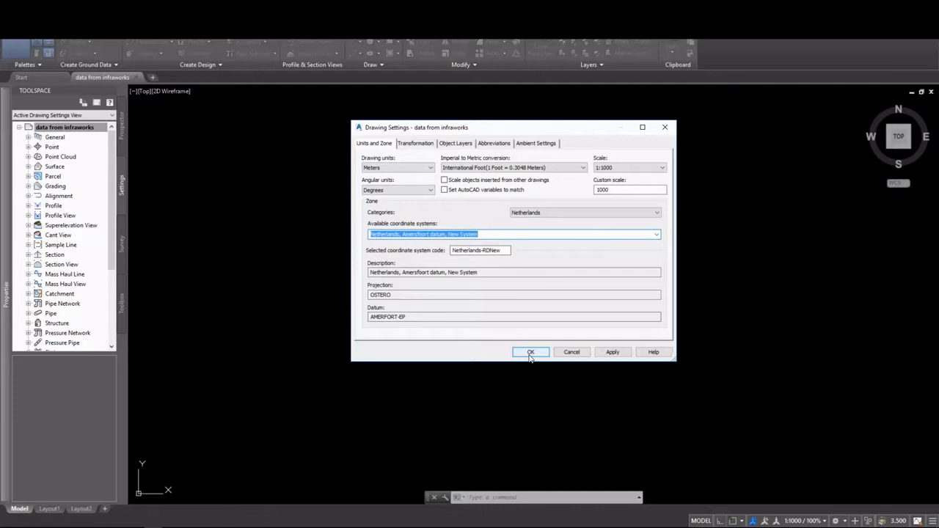
{"action": "left_click", "coordinate": [531, 352]}
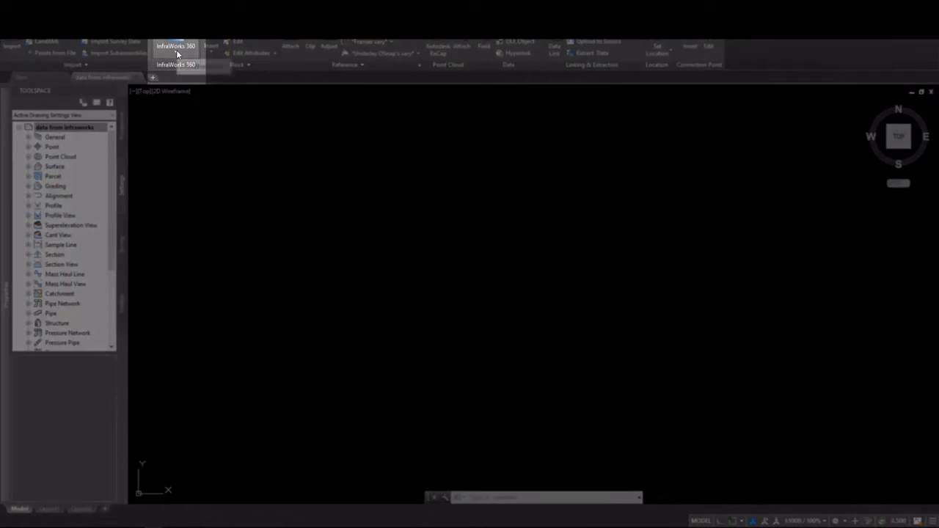
- Bring up Configure InfraWorks 360 - Civil 3D Exchange Settings from the Insert ribbon
{"action": "left_click", "coordinate": [176, 47]}
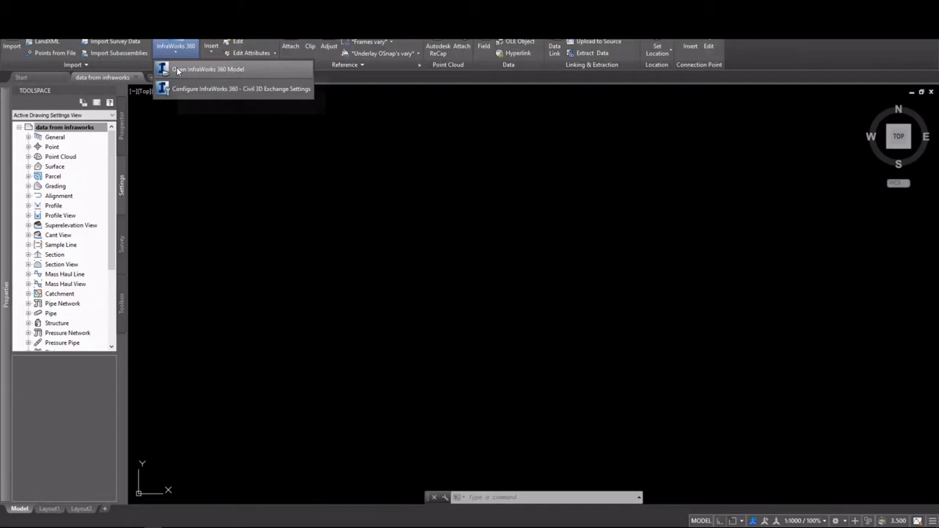
{"action": "left_click", "coordinate": [240, 89]}
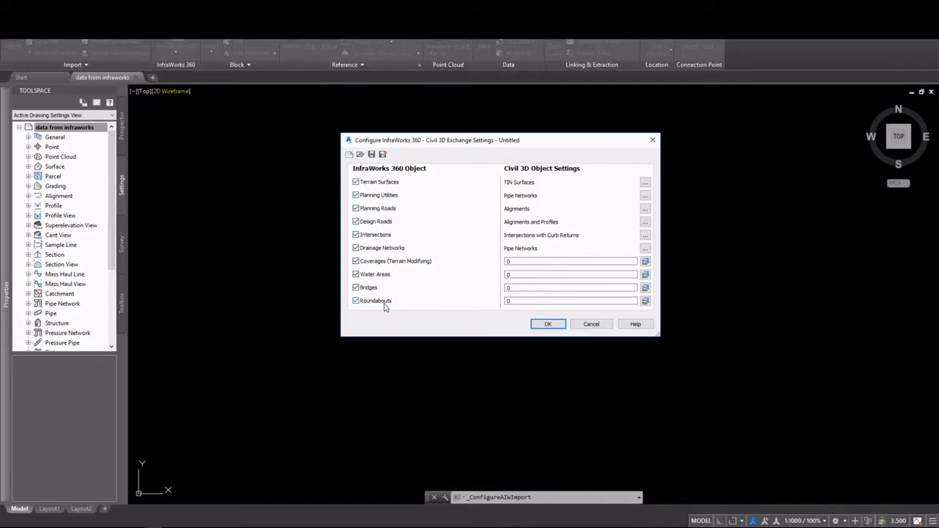
{"action": "mouse_move", "coordinate": [540, 244]}
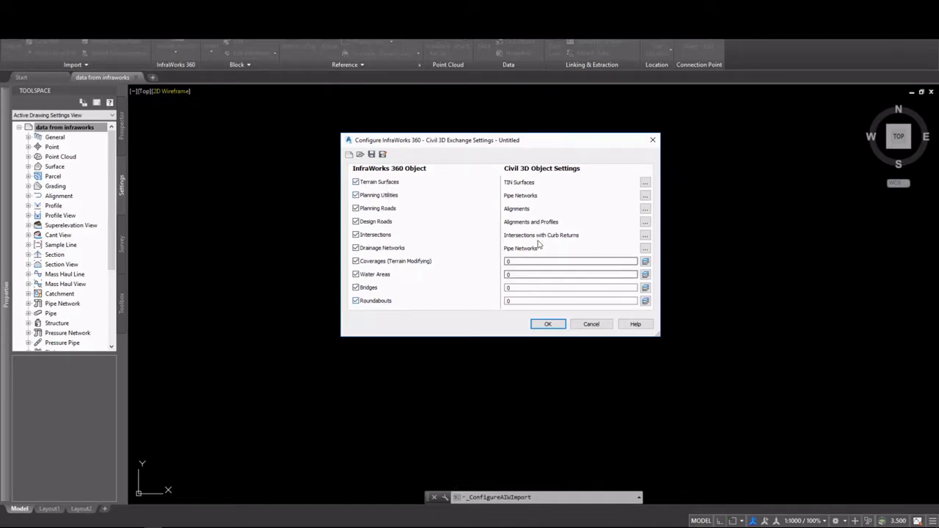
{"action": "mouse_move", "coordinate": [516, 216]}
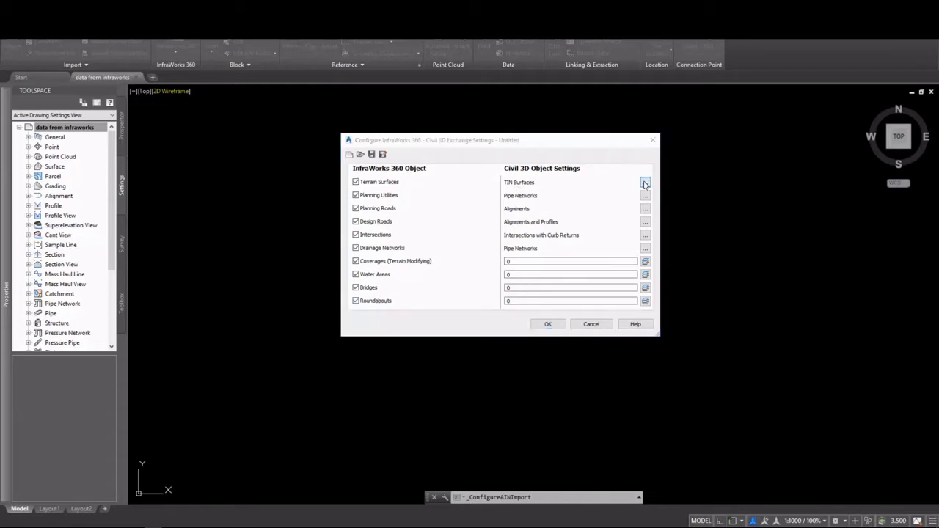
{"action": "left_click", "coordinate": [645, 182]}
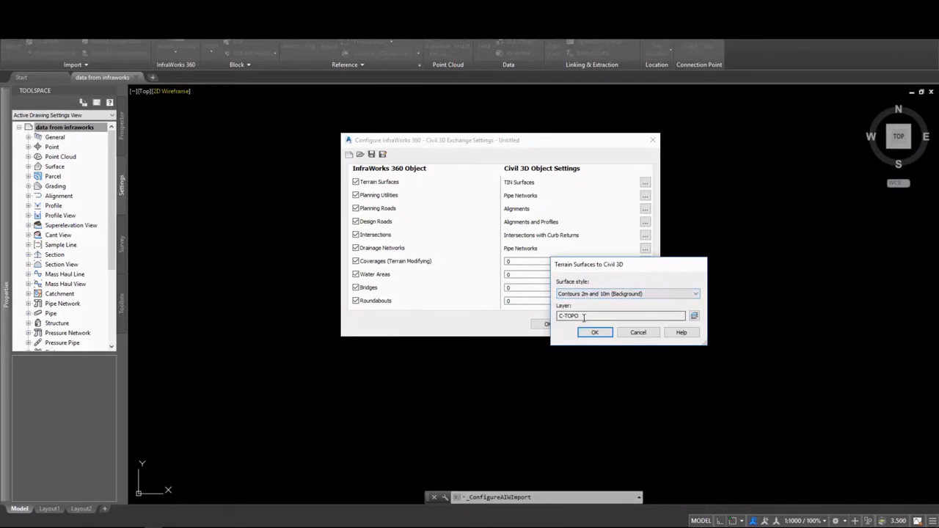
{"action": "left_click", "coordinate": [595, 331]}
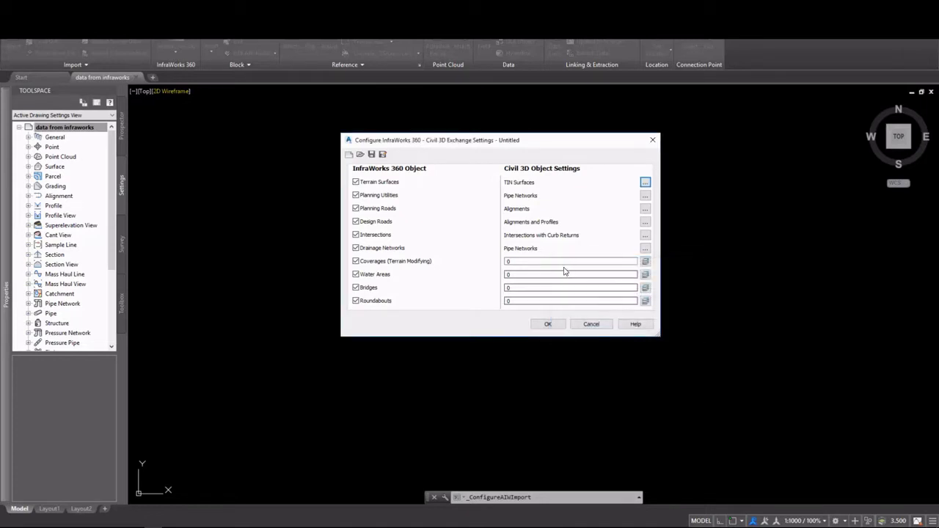
{"action": "mouse_move", "coordinate": [540, 282]}
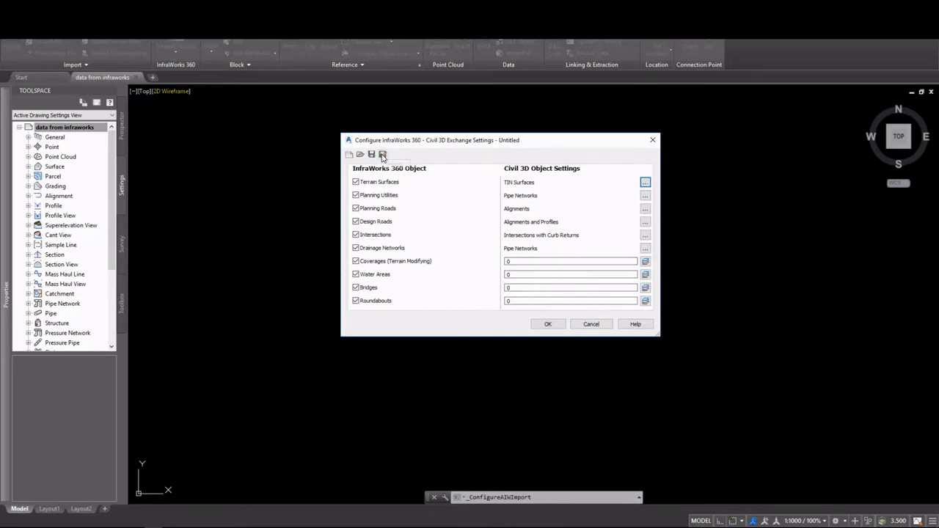
{"action": "mouse_move", "coordinate": [381, 154]}
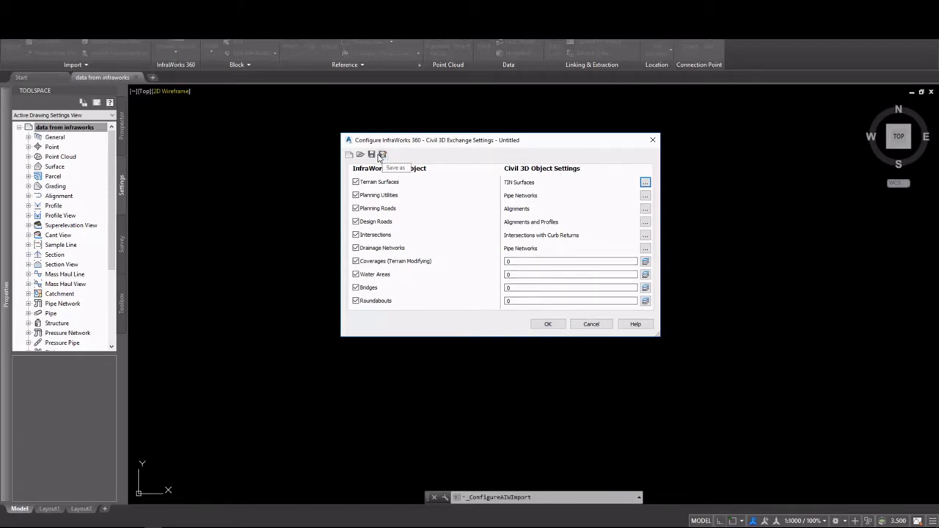
{"action": "mouse_move", "coordinate": [359, 154]}
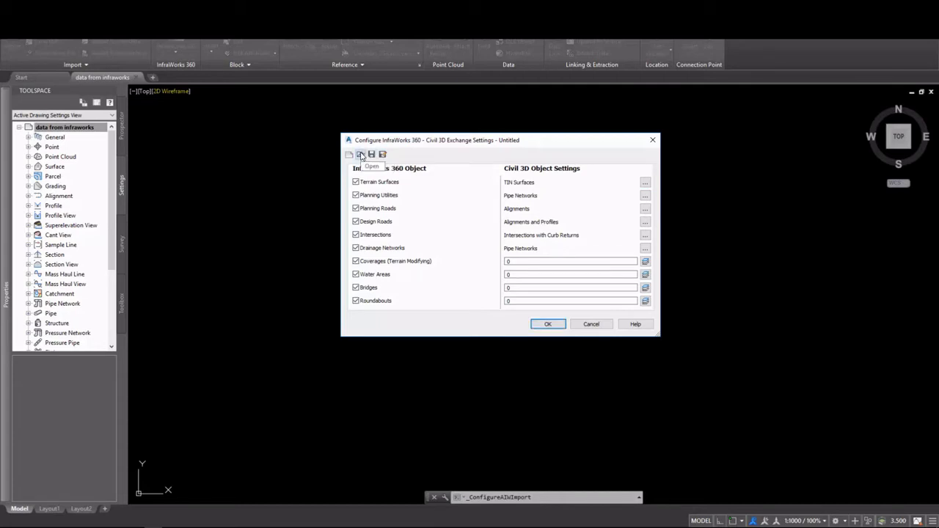
- Load All Objects.xml from the Metric folder as the exchange configuration and accept it
{"action": "left_click", "coordinate": [361, 156]}
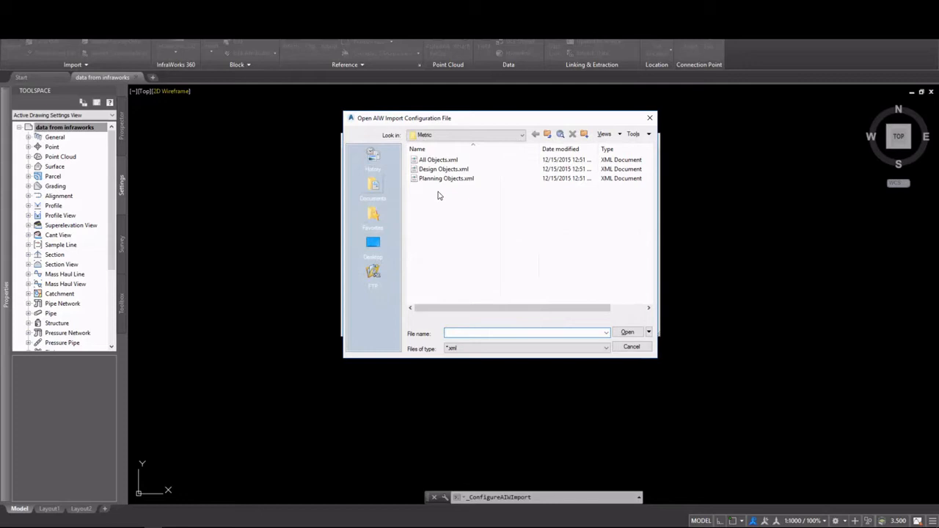
{"action": "left_click", "coordinate": [437, 158]}
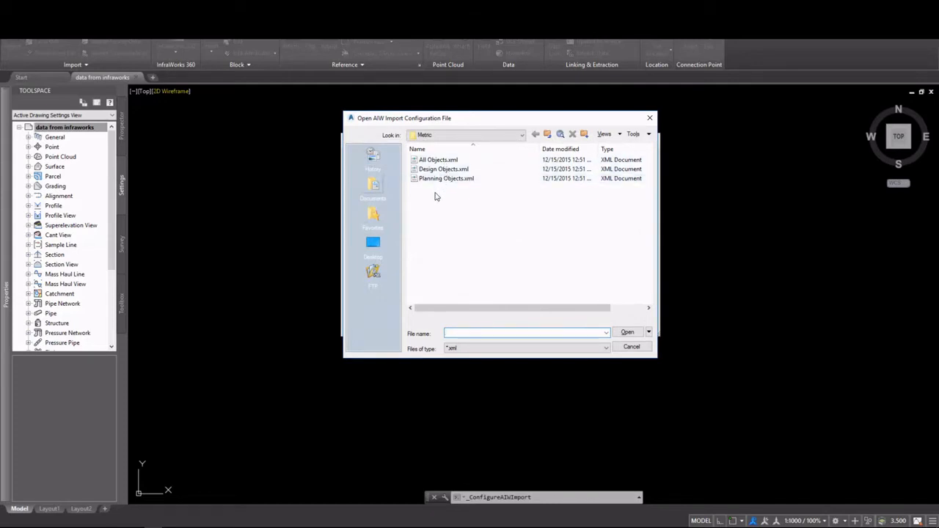
{"action": "left_click", "coordinate": [437, 158]}
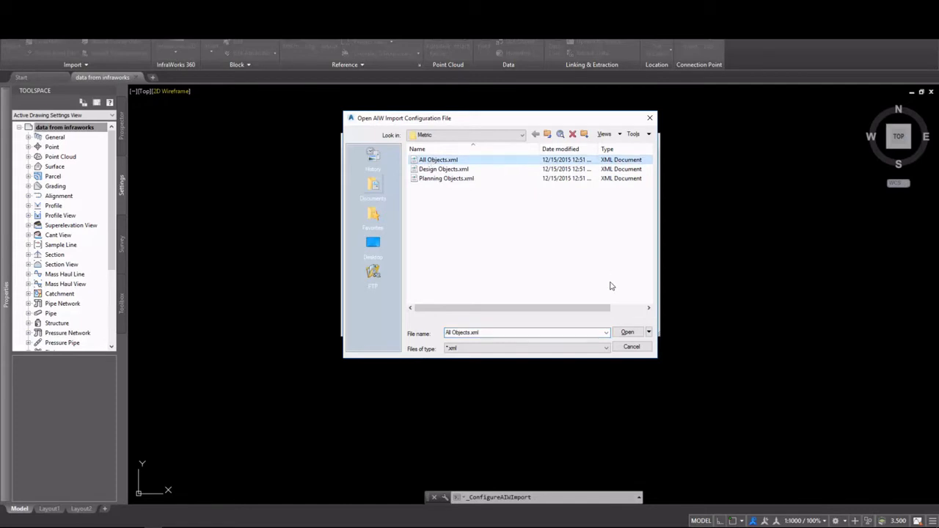
{"action": "left_click", "coordinate": [628, 332]}
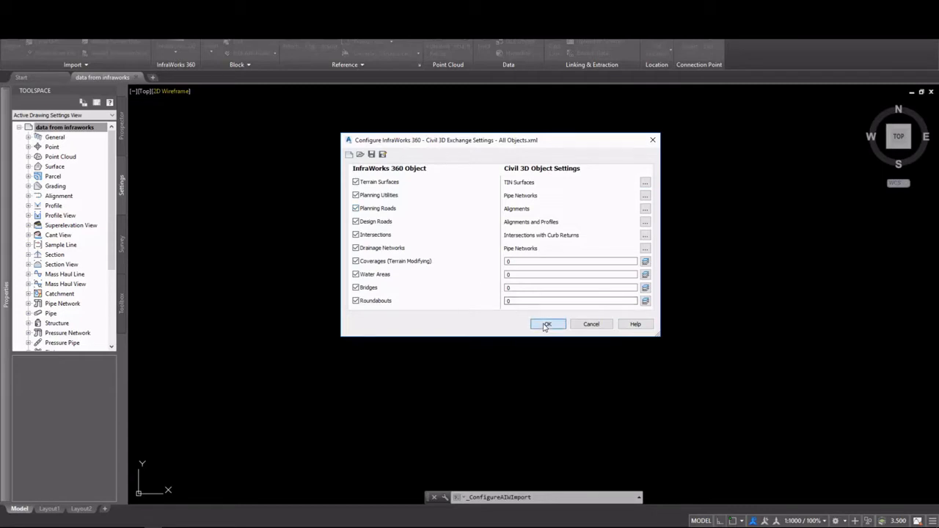
{"action": "left_click", "coordinate": [546, 324]}
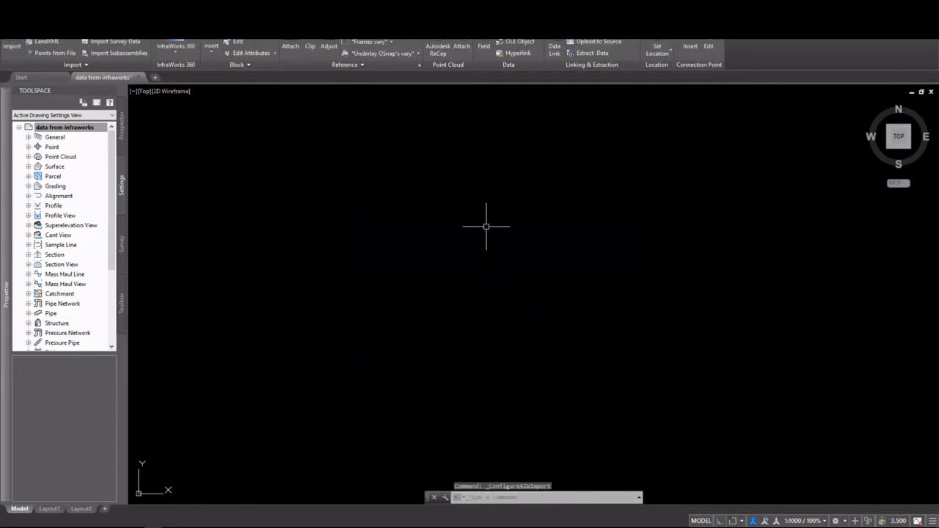
{"action": "left_click", "coordinate": [176, 45]}
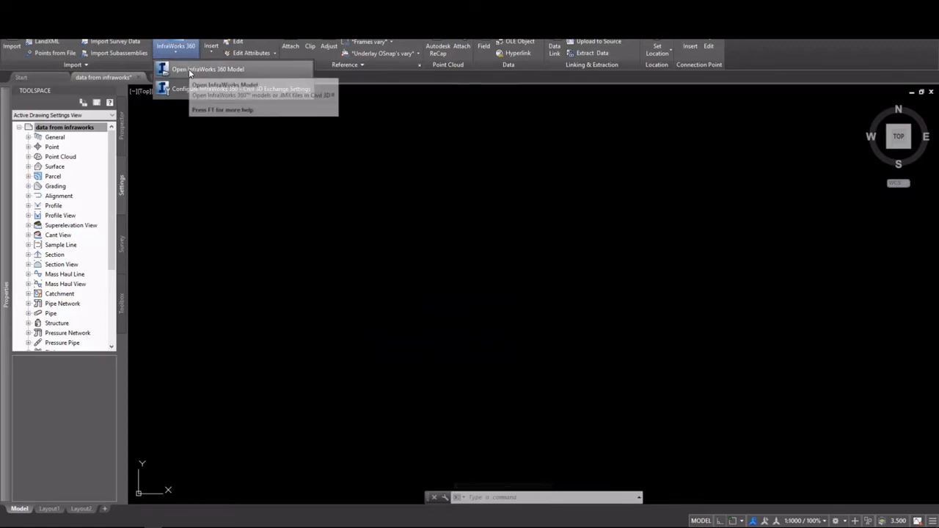
- Start Open InfraWorks 360 Model and browse for the model .sqlite file
{"action": "left_click", "coordinate": [208, 69]}
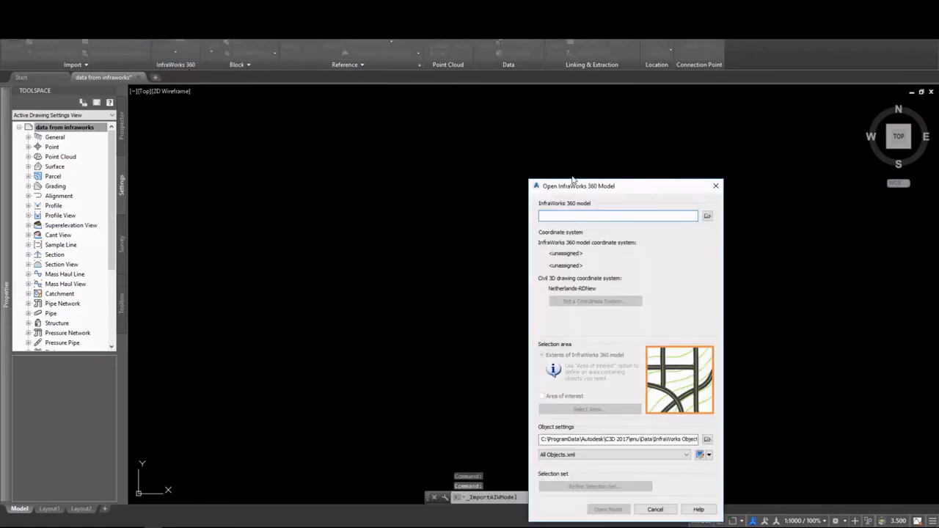
{"action": "left_click_drag", "start_coordinate": [623, 185], "coordinate": [467, 81]}
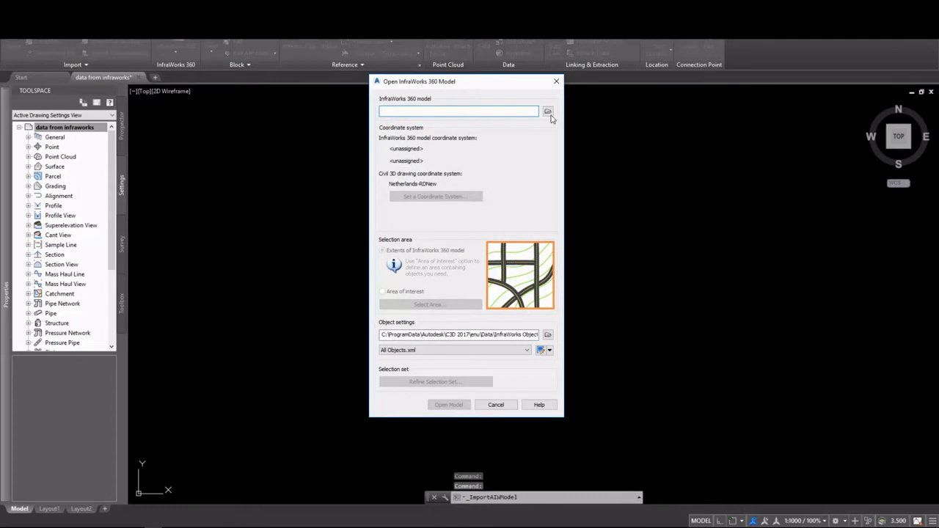
{"action": "left_click", "coordinate": [547, 111]}
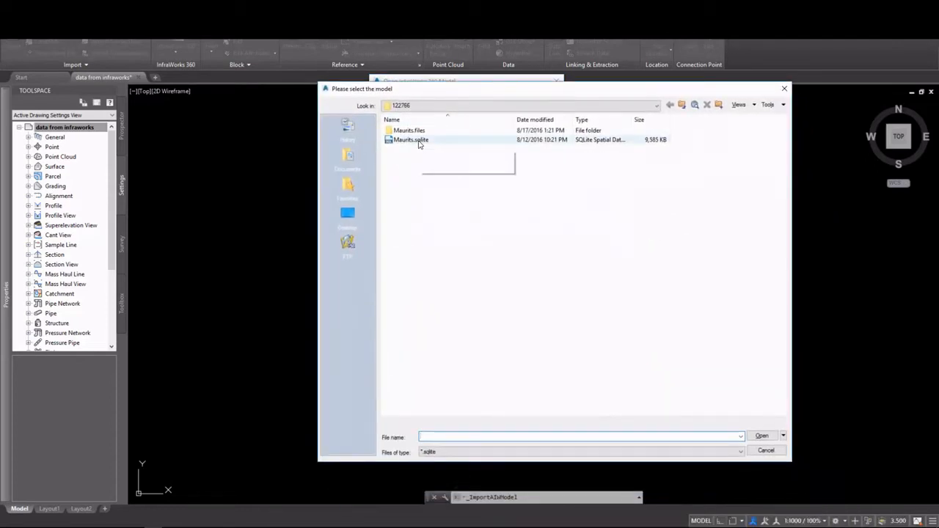
{"action": "mouse_move", "coordinate": [411, 140]}
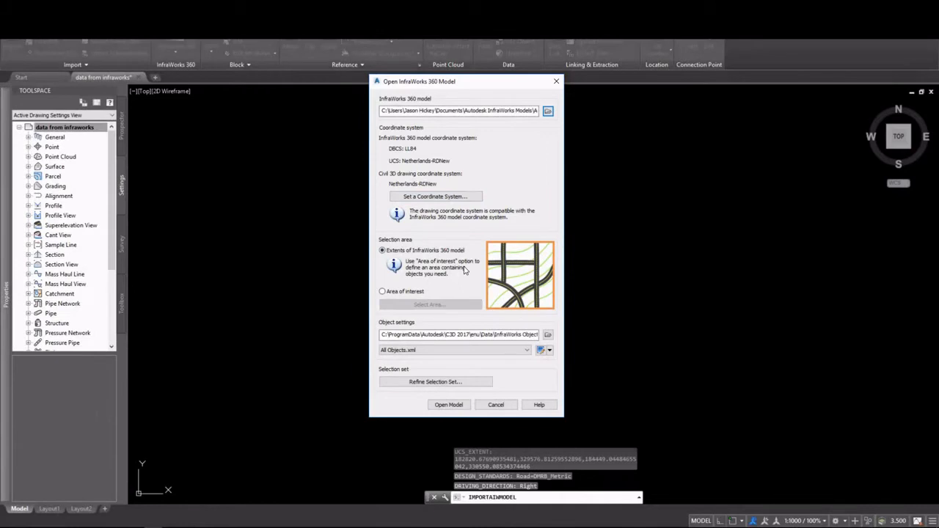
{"action": "mouse_move", "coordinate": [423, 298]}
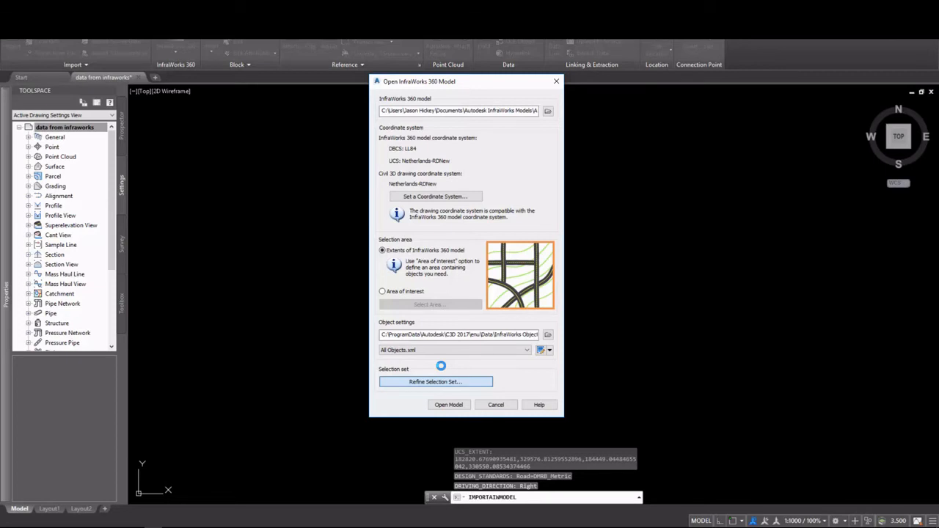
{"action": "left_click", "coordinate": [434, 382]}
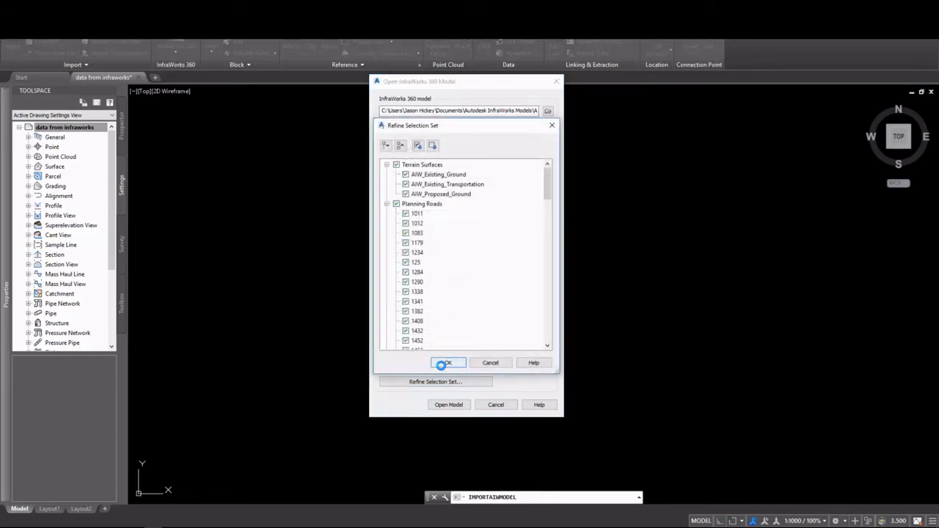
{"action": "left_click", "coordinate": [449, 362]}
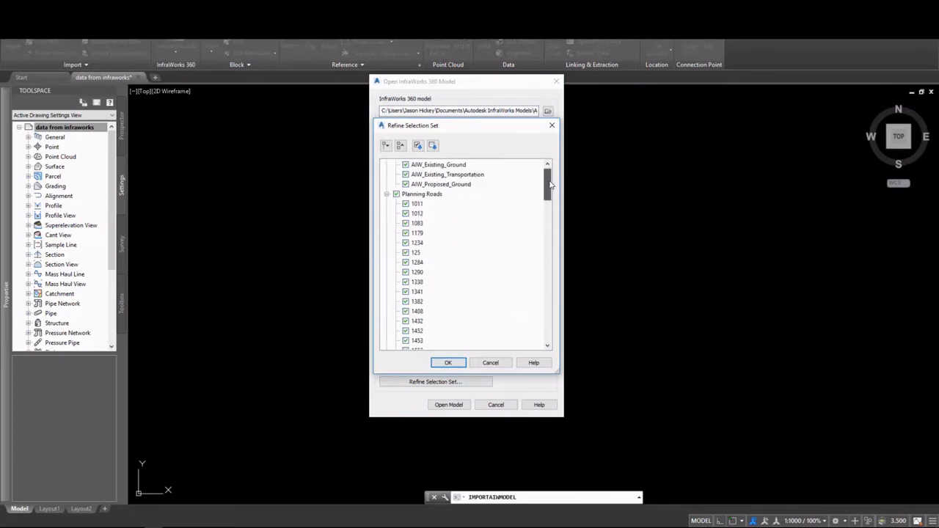
{"action": "scroll", "scroll_direction": "down", "scroll_amount": 3}
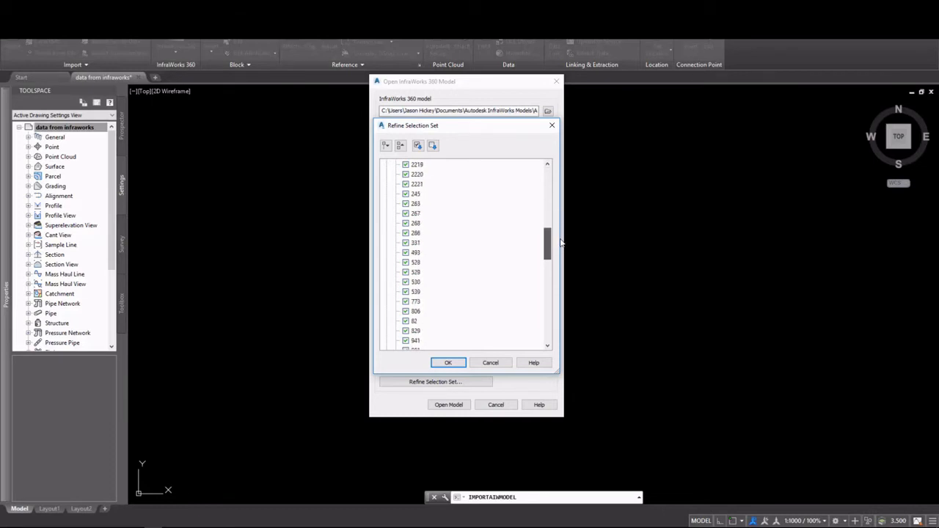
{"action": "scroll", "scroll_direction": "down", "scroll_amount": 3}
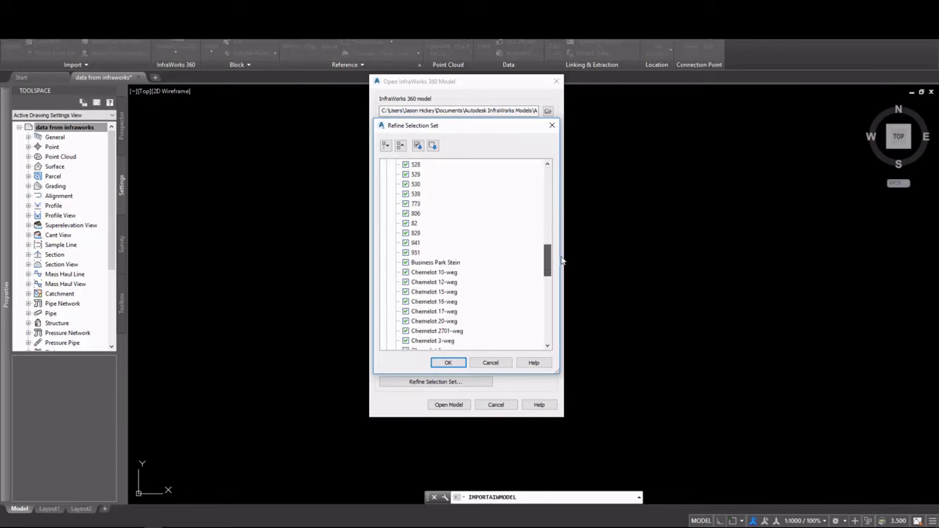
{"action": "scroll", "scroll_direction": "down", "scroll_amount": 3}
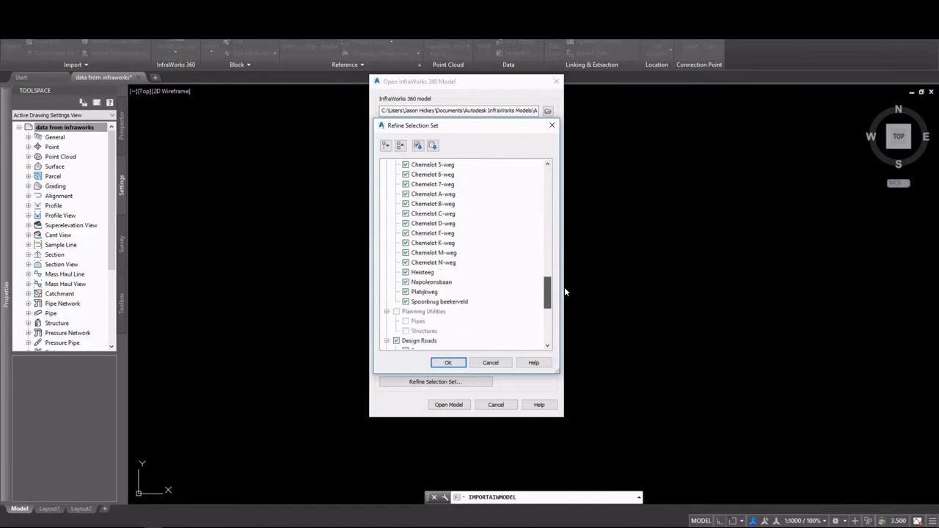
{"action": "scroll", "scroll_direction": "down", "scroll_amount": 3}
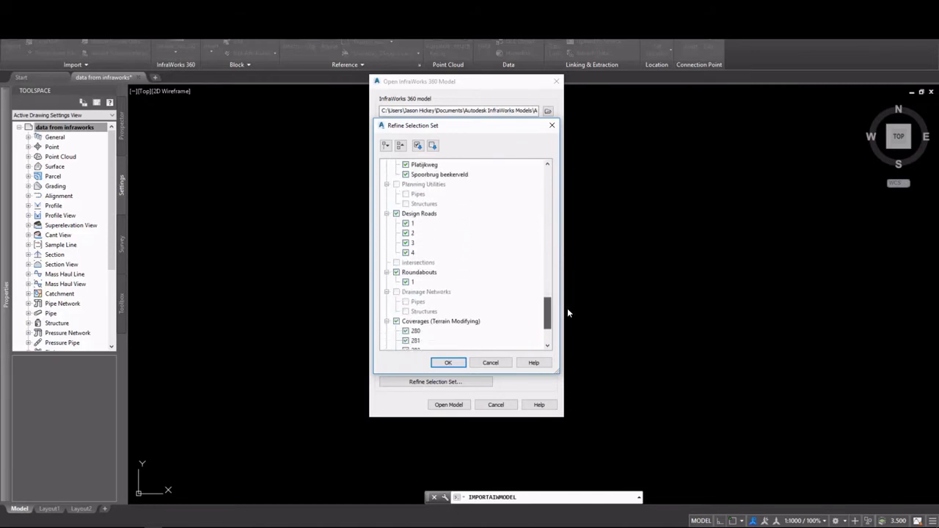
{"action": "scroll", "scroll_direction": "down", "scroll_amount": 3}
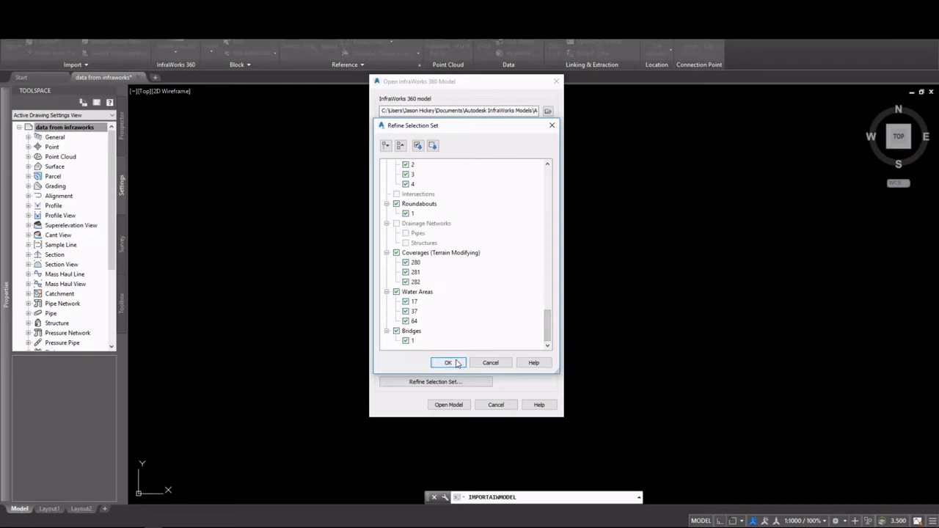
{"action": "left_click", "coordinate": [449, 362]}
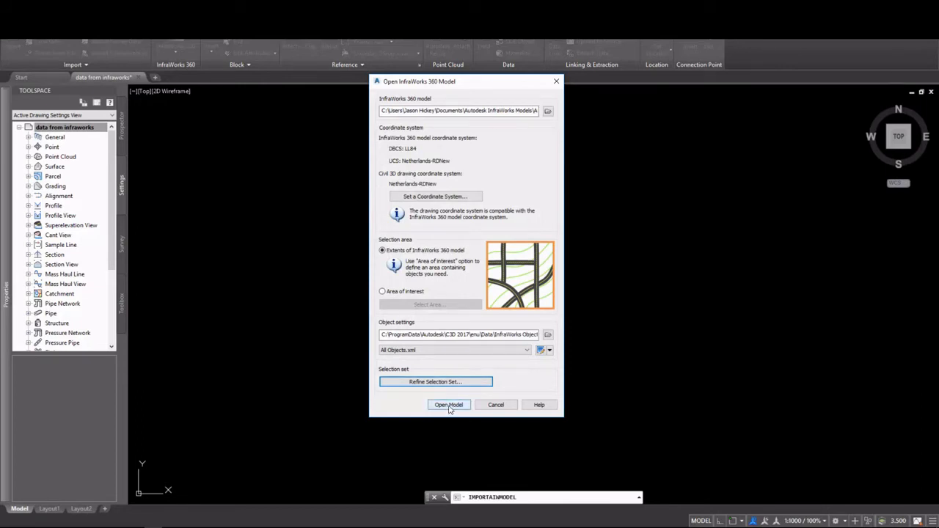
- Run Open Model and dismiss the finished Import Progress message
{"action": "left_click", "coordinate": [449, 405]}
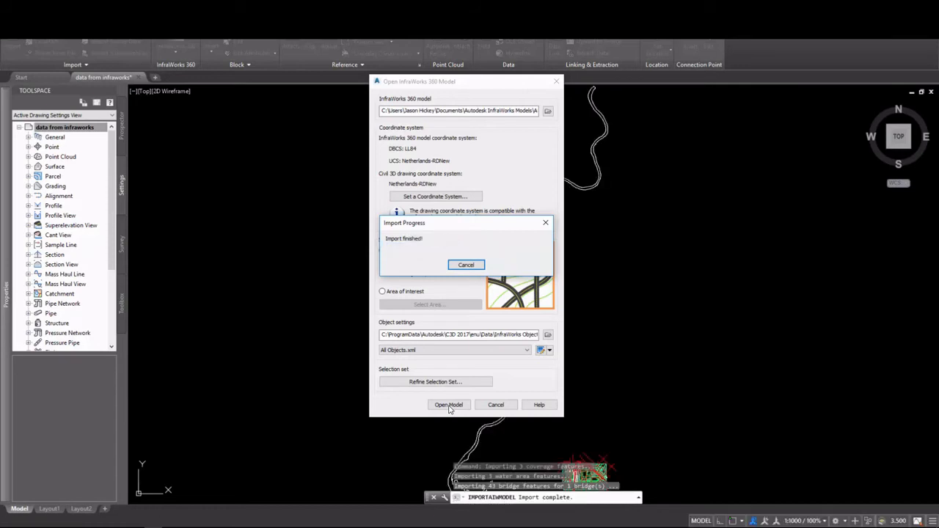
{"action": "left_click", "coordinate": [449, 405]}
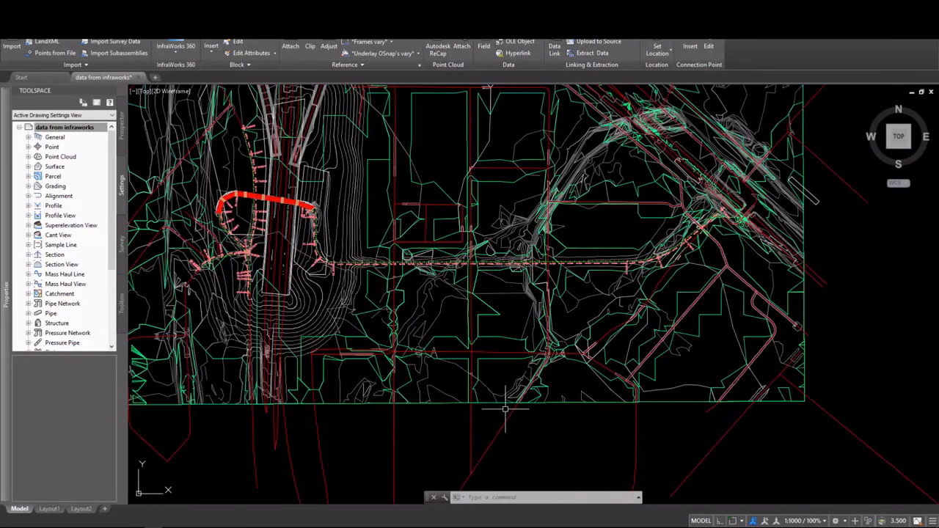
- In Prospector highlight the AIW_Proposed_Ground surface in the drawing and expand Centerline Alignments
{"action": "scroll", "scroll_direction": "down", "scroll_amount": 3}
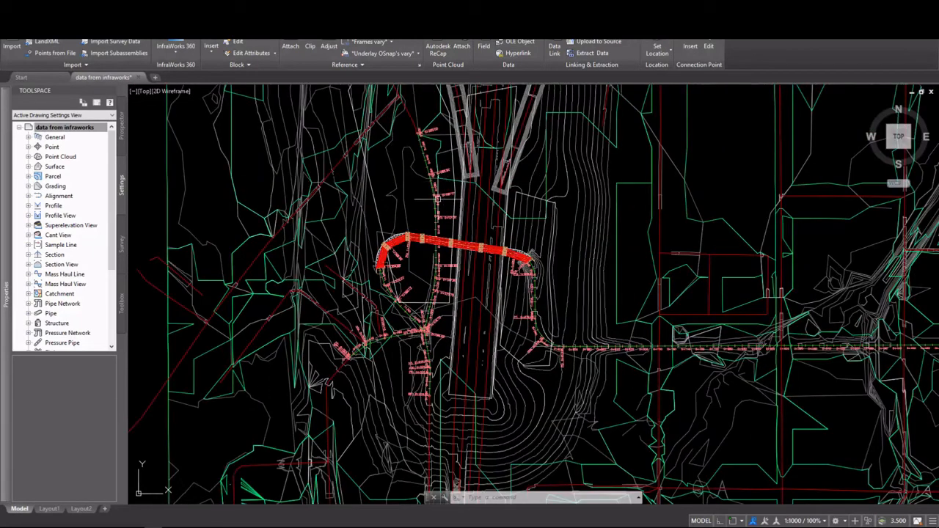
{"action": "left_click", "coordinate": [27, 167]}
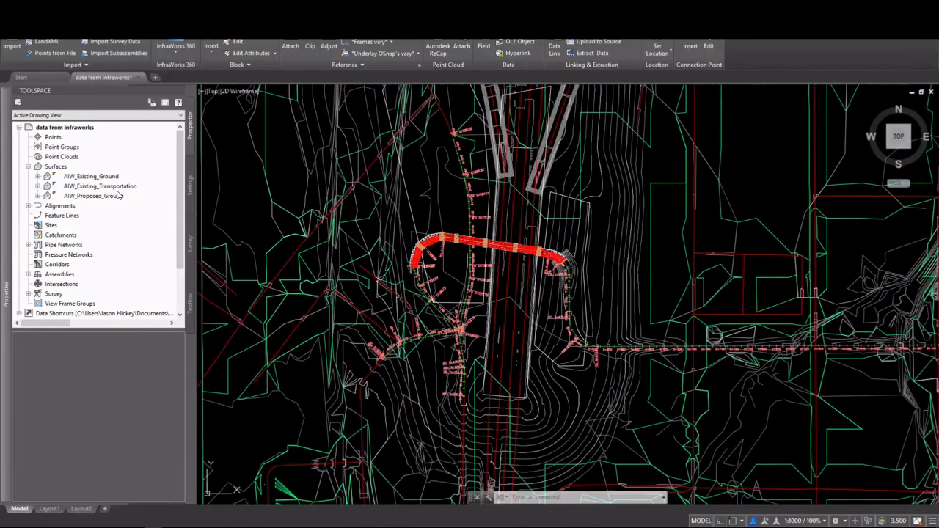
{"action": "right_click", "coordinate": [91, 176]}
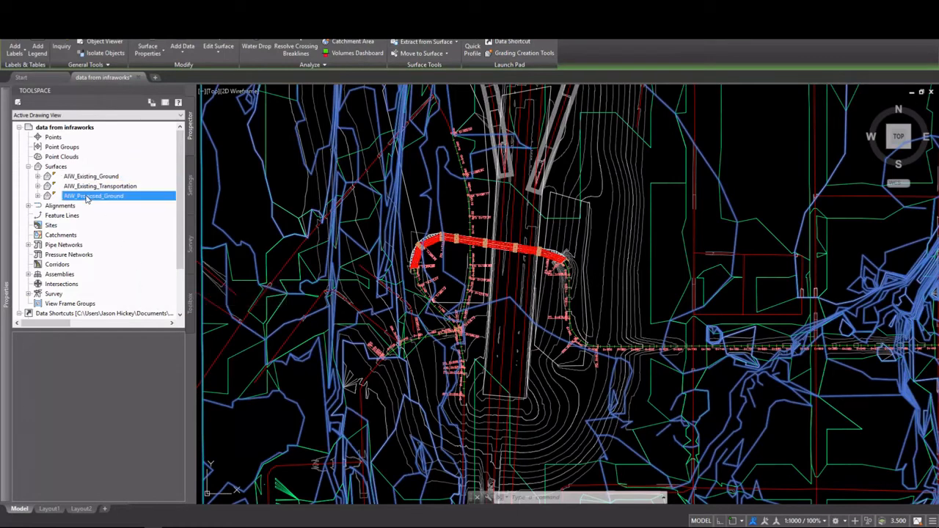
{"action": "right_click", "coordinate": [94, 197]}
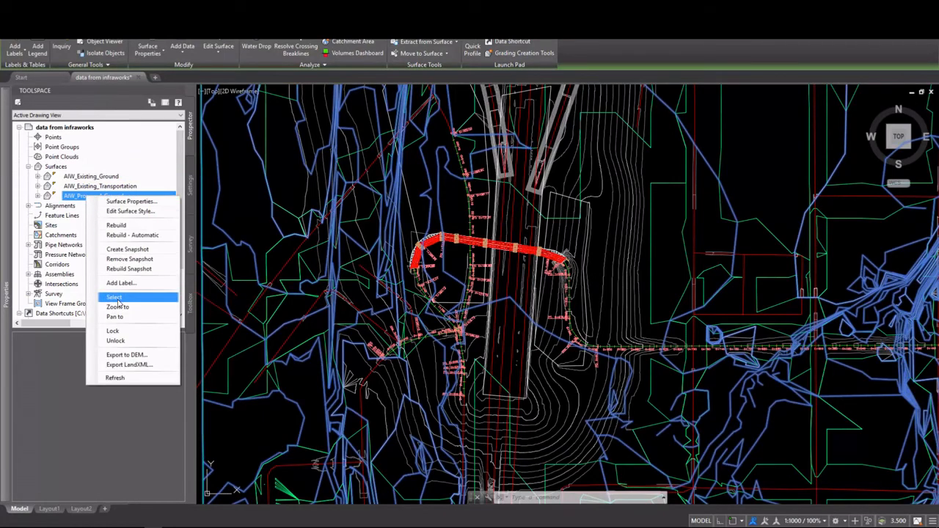
{"action": "left_click", "coordinate": [117, 307]}
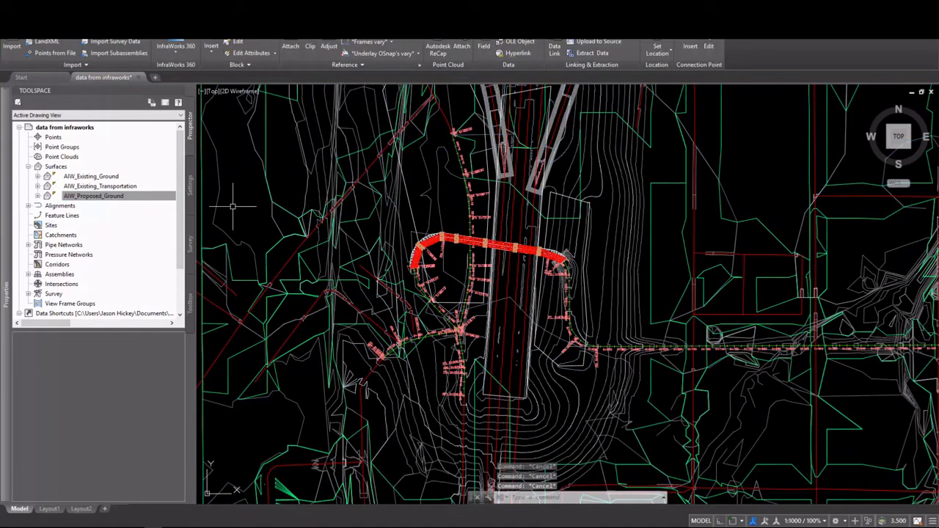
{"action": "left_click", "coordinate": [94, 196]}
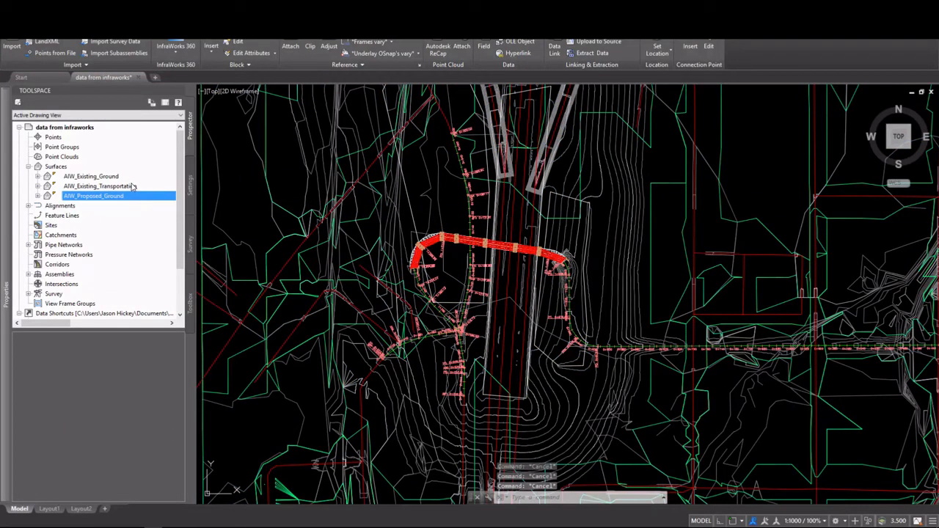
{"action": "right_click", "coordinate": [97, 185]}
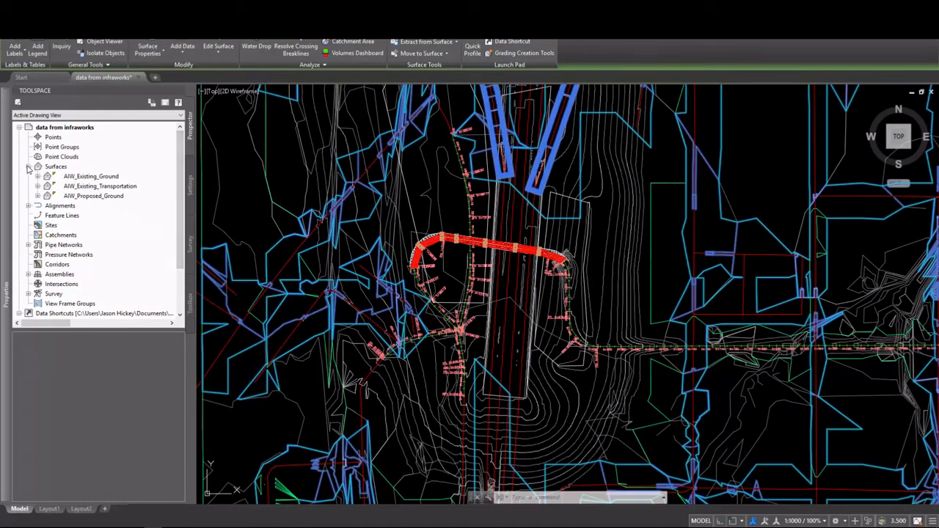
{"action": "left_click", "coordinate": [27, 206]}
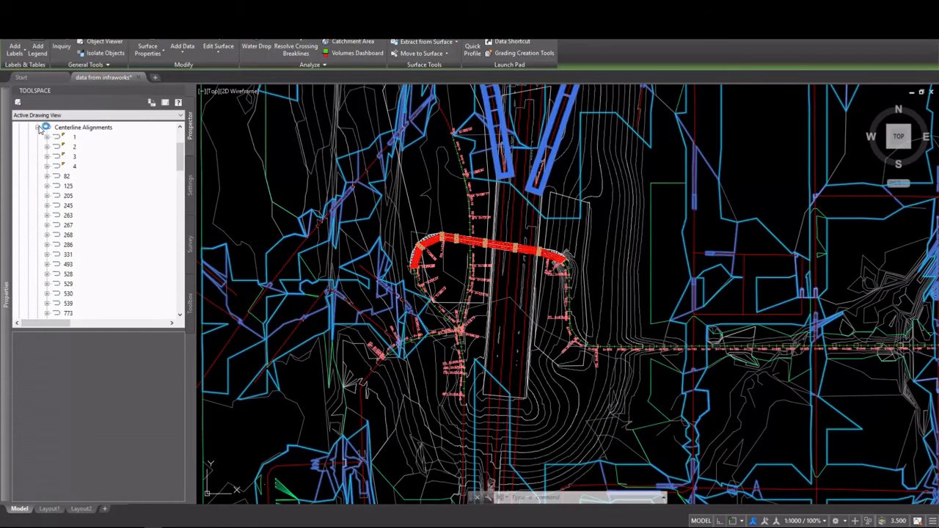
- Collapse the Centerline Alignments and Alignments collections in Prospector
{"action": "left_click", "coordinate": [47, 126]}
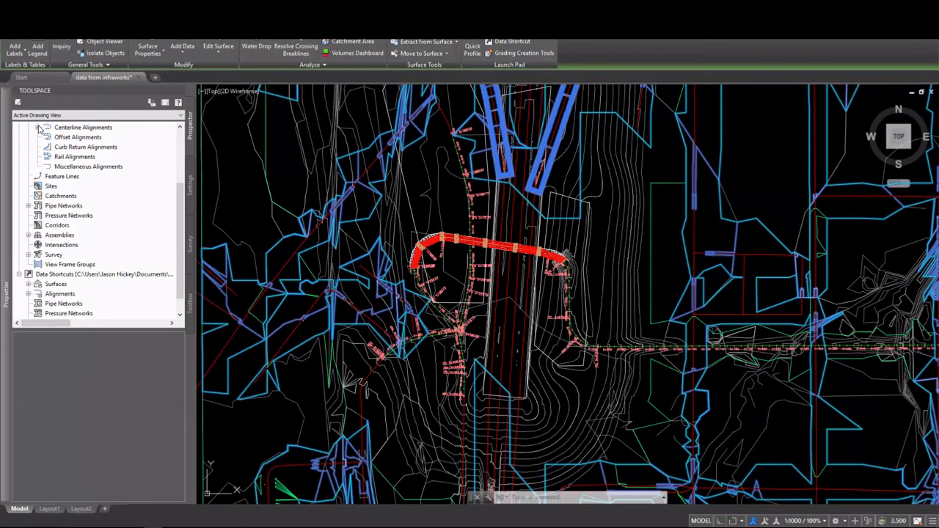
{"action": "left_click", "coordinate": [27, 126]}
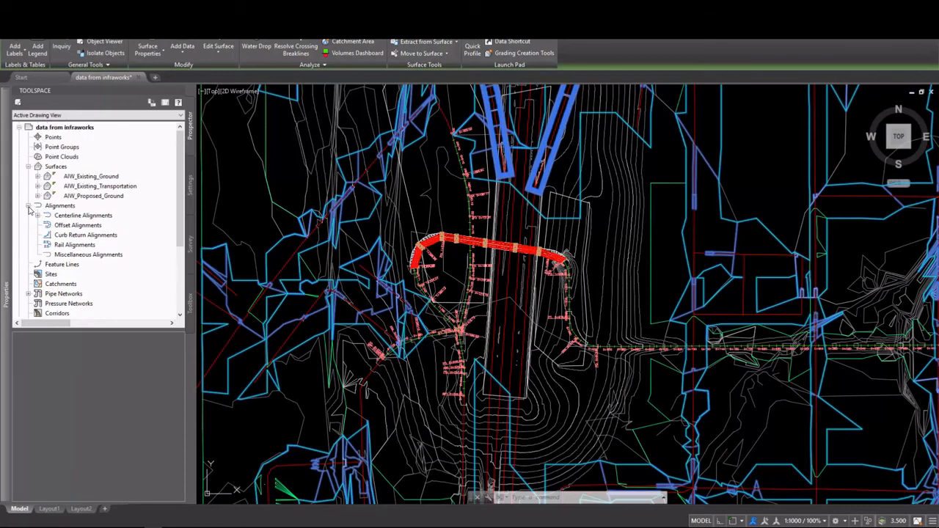
{"action": "left_click", "coordinate": [38, 205]}
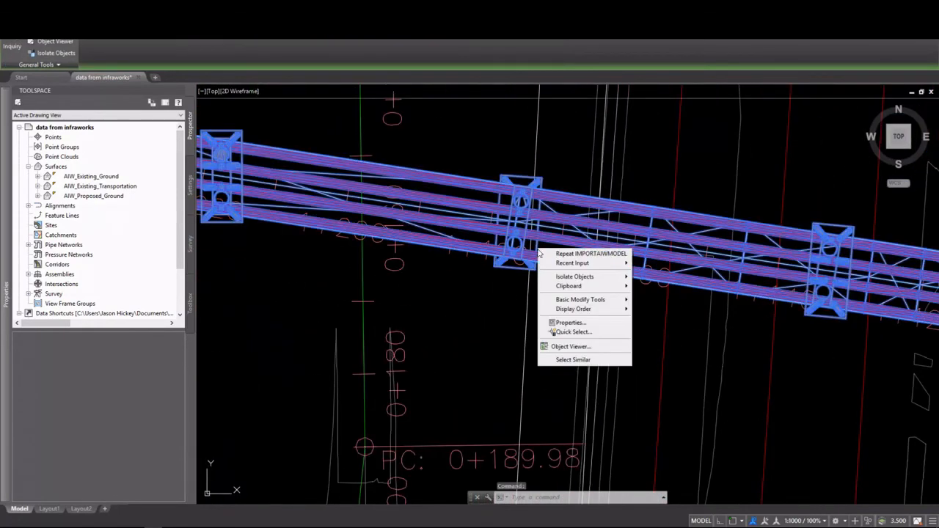
- Select the imported bridge solid and bring up its shortcut menu for Object Viewer
{"action": "left_click", "coordinate": [570, 323]}
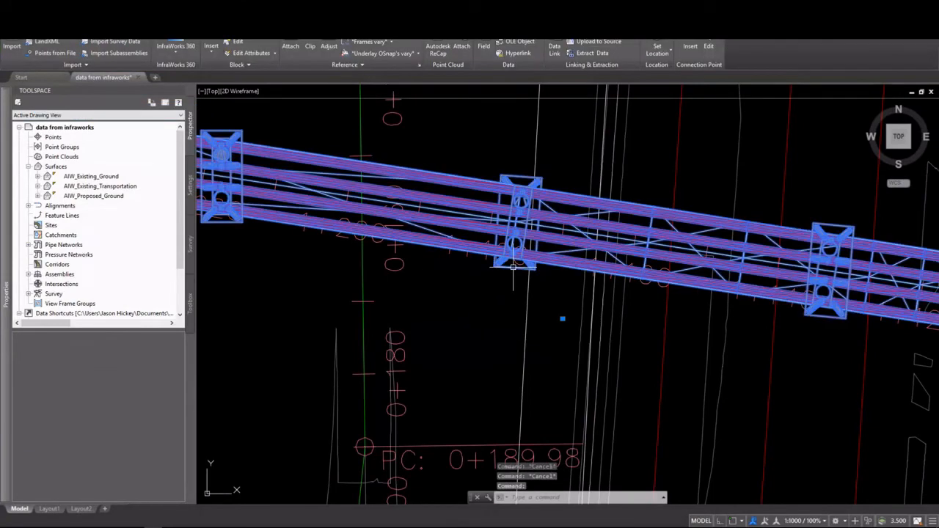
{"action": "right_click", "coordinate": [514, 267]}
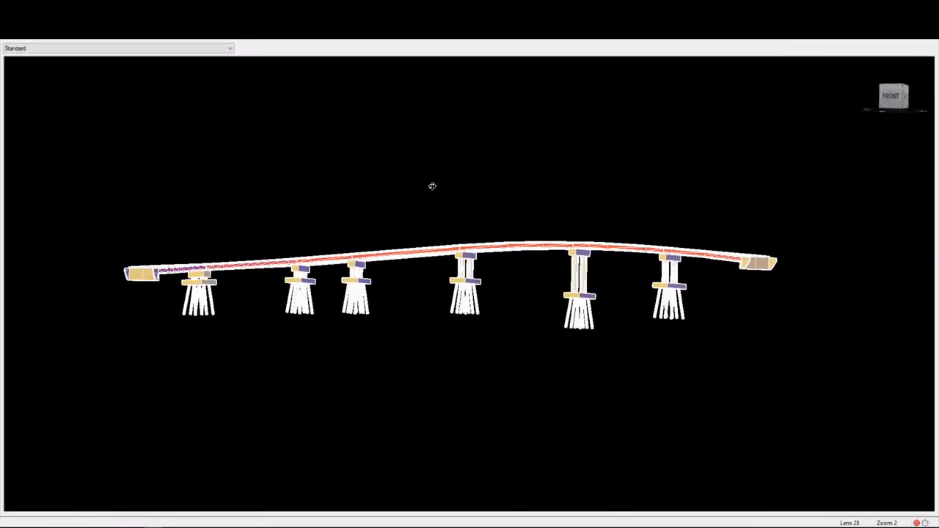
{"action": "left_click_drag", "start_coordinate": [432, 185], "coordinate": [506, 301]}
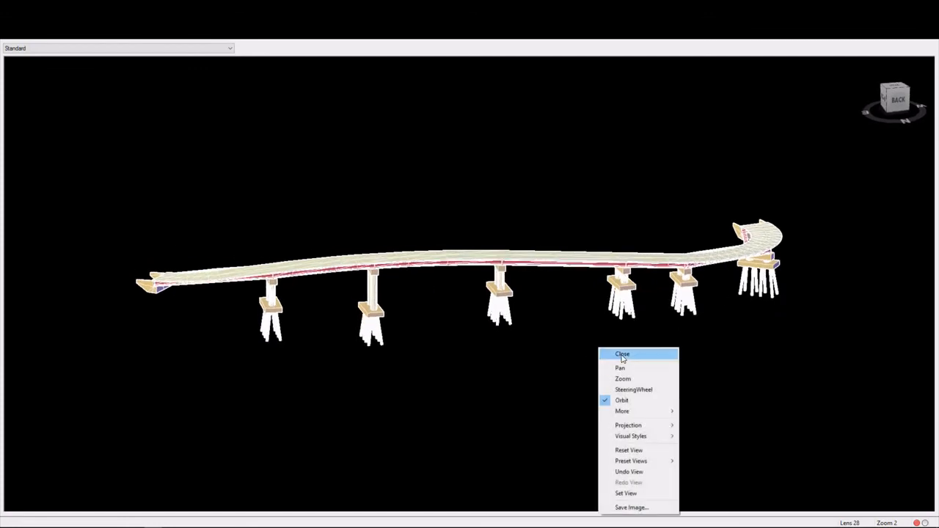
{"action": "left_click", "coordinate": [622, 353]}
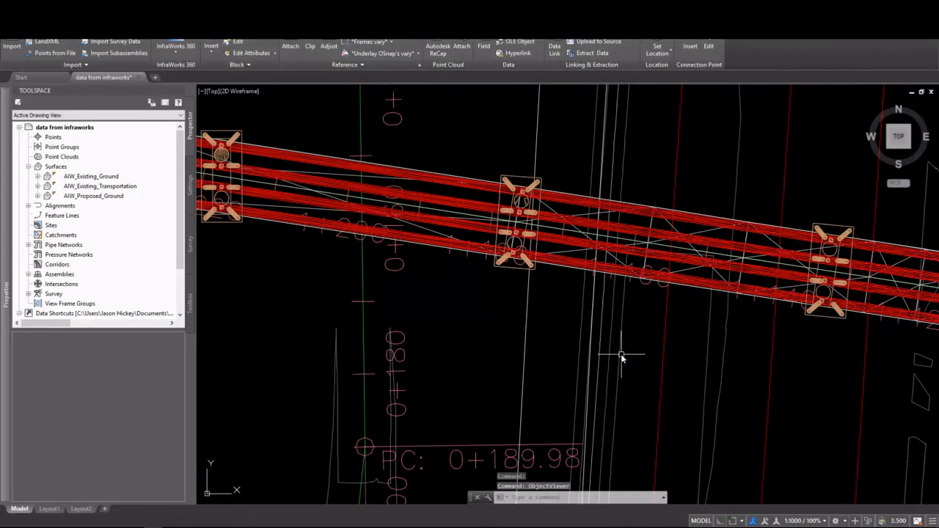